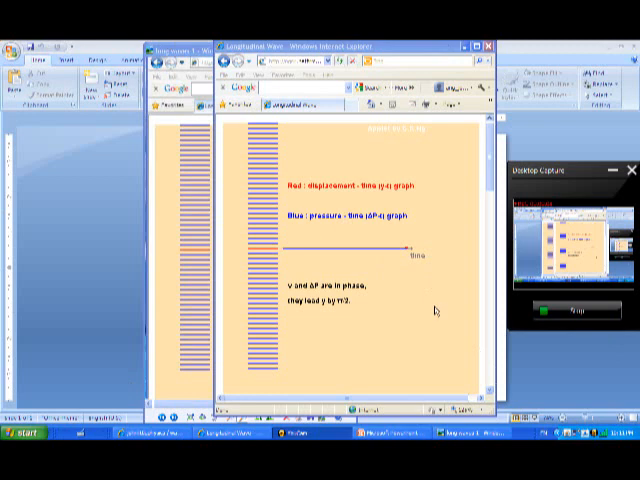
mouse_move(432, 308)
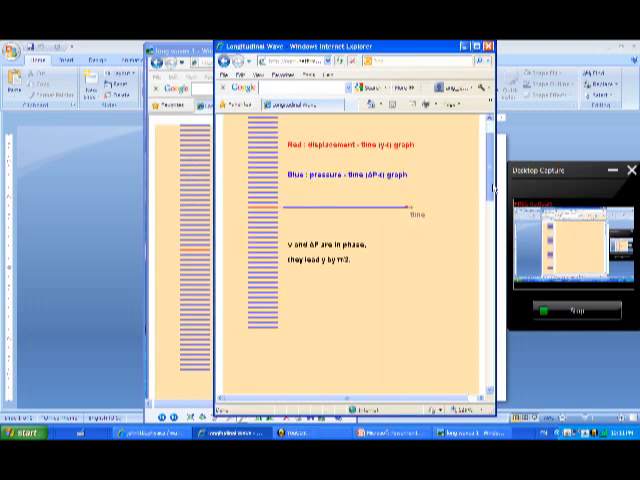
scroll("down", 3)
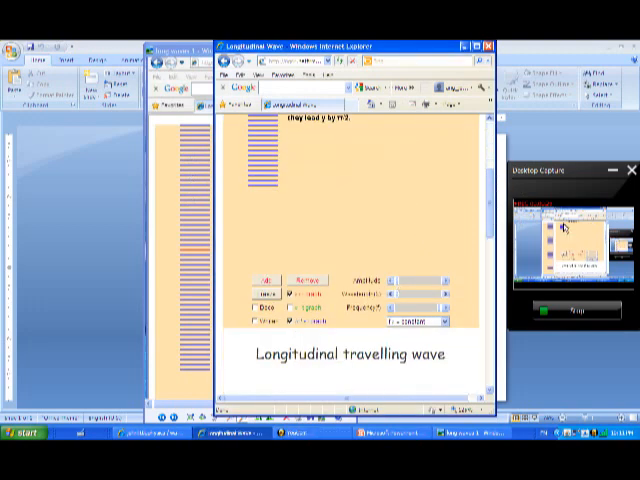
scroll("down", 3)
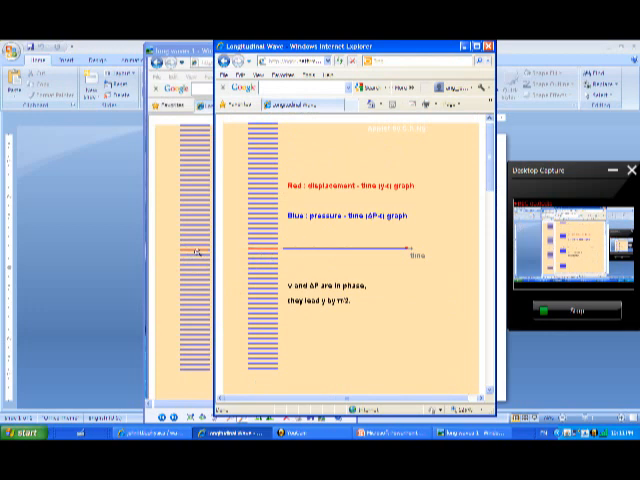
scroll("down", 3)
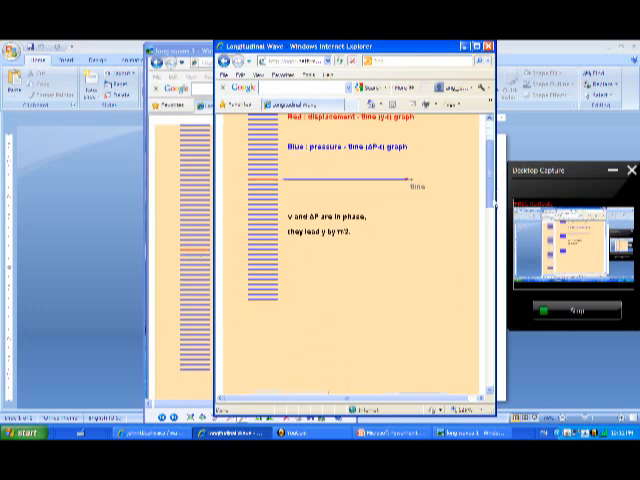
scroll("down", 3)
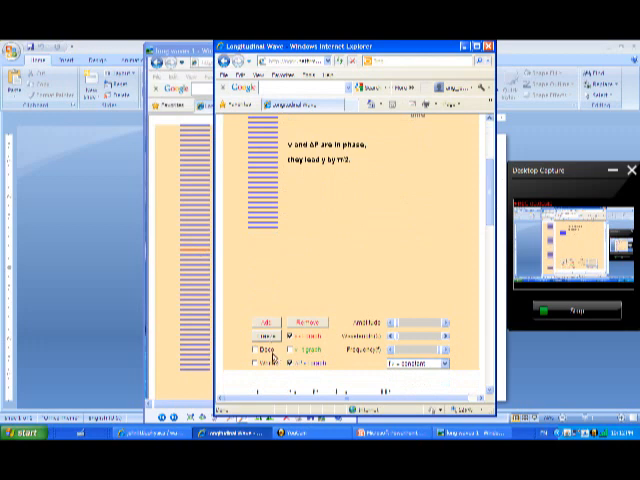